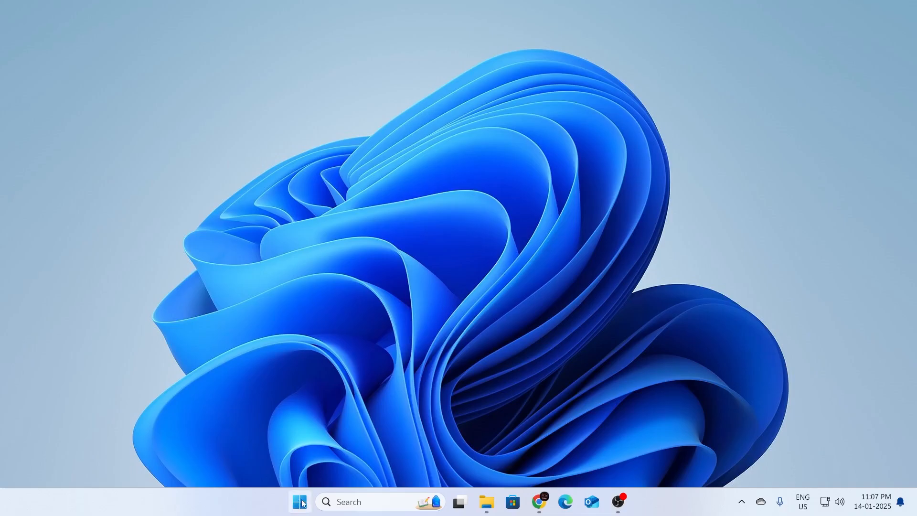
- Launch the Settings app from the Start menu's pinned apps
{"action": "left_click", "coordinate": [300, 502]}
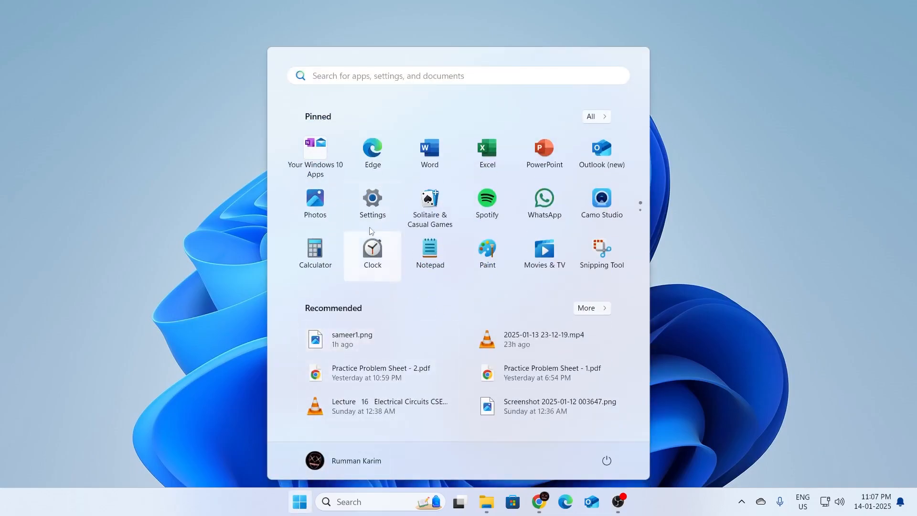
{"action": "mouse_move", "coordinate": [372, 203]}
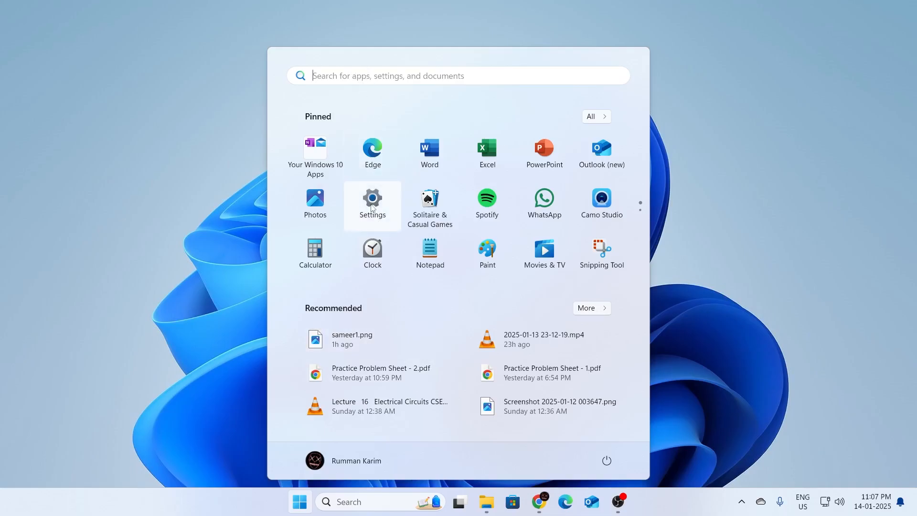
{"action": "left_click", "coordinate": [372, 202]}
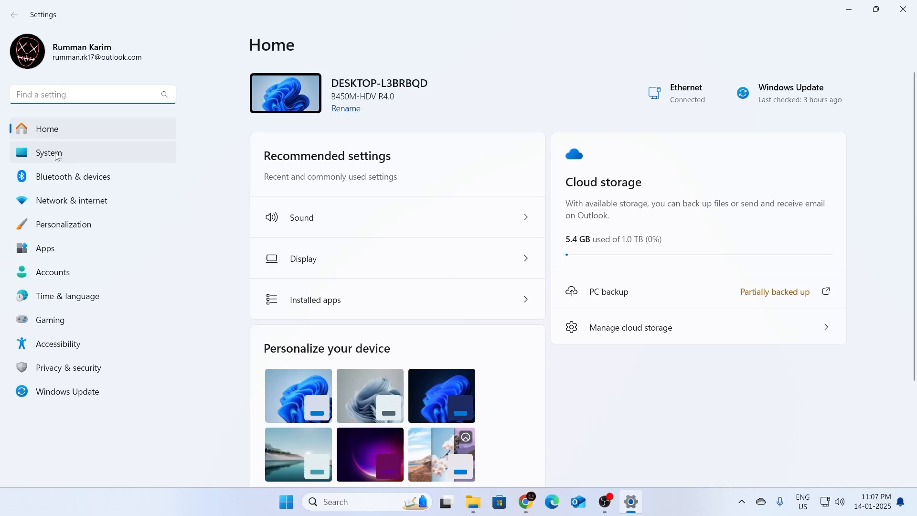
- Go to the System page and scroll down toward the Activation entry
{"action": "left_click", "coordinate": [49, 153]}
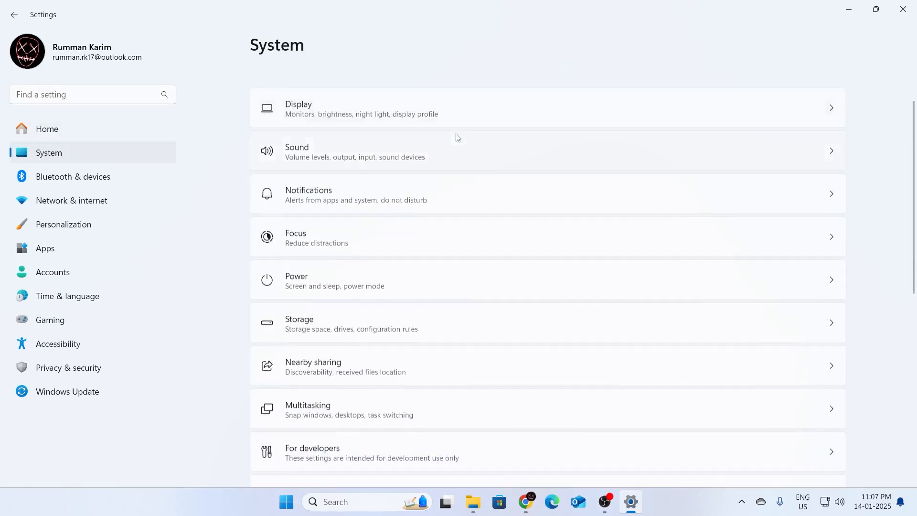
{"action": "scroll", "scroll_direction": "down", "scroll_amount": 3}
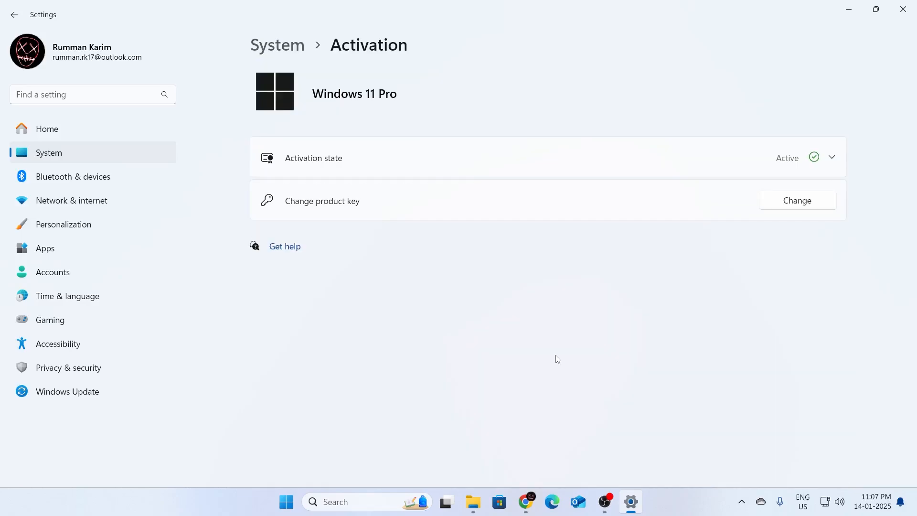
{"action": "mouse_move", "coordinate": [742, 161]}
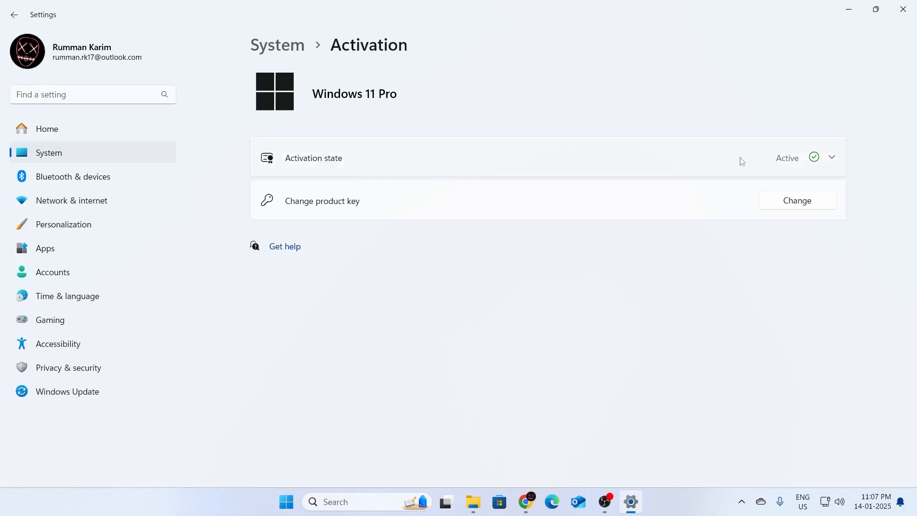
- Expand the Activation state details and begin changing the Windows product key
{"action": "left_click", "coordinate": [831, 158]}
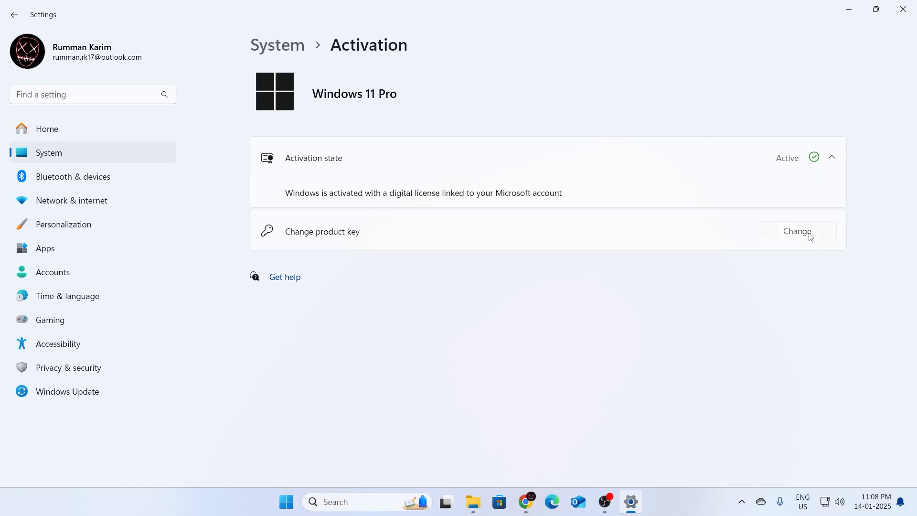
{"action": "left_click", "coordinate": [797, 231]}
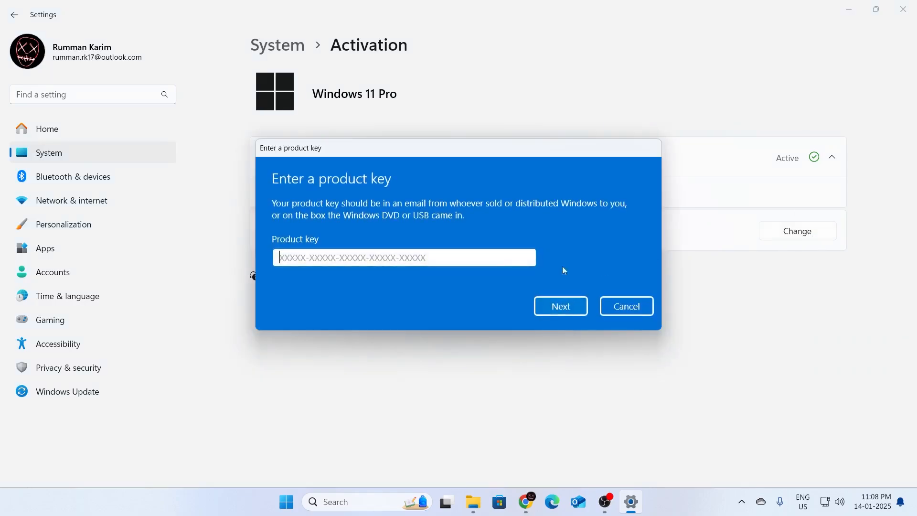
{"action": "mouse_move", "coordinate": [498, 259]}
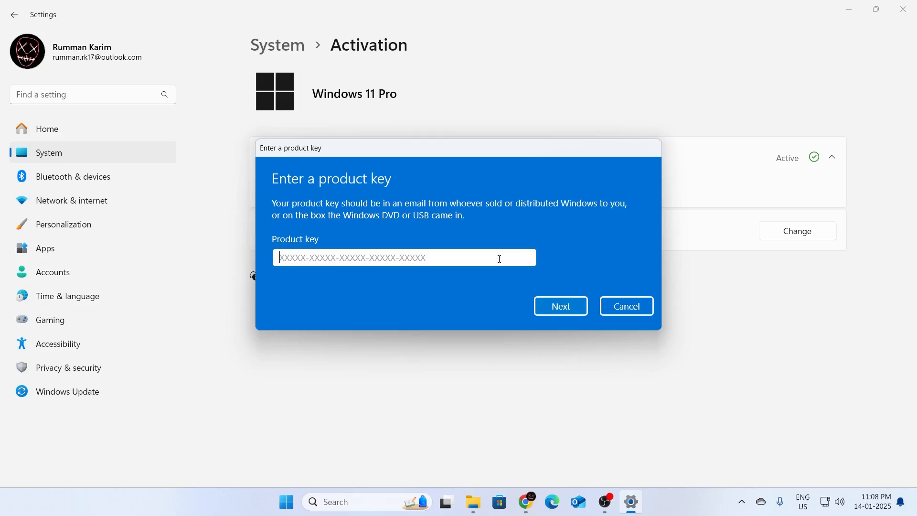
- Cancel the rejected product key dialog and close Settings back to the desktop
{"action": "left_click", "coordinate": [559, 306]}
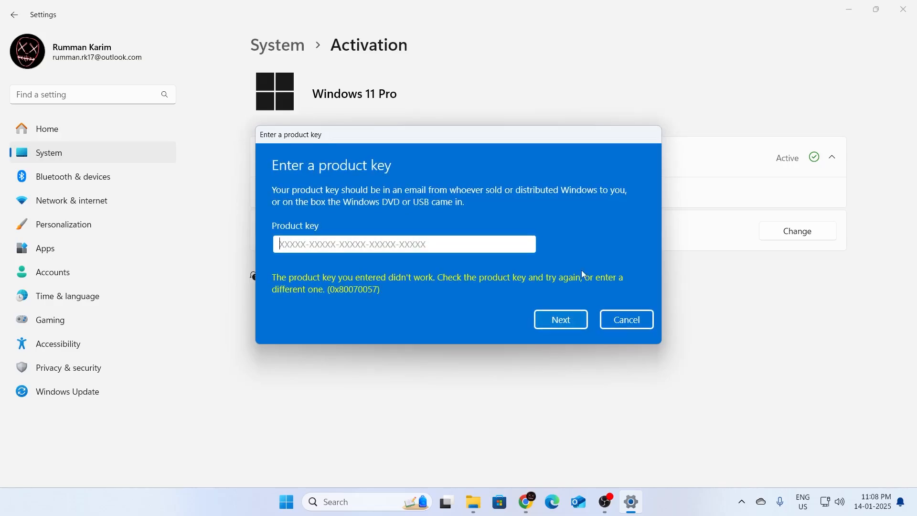
{"action": "left_click", "coordinate": [625, 319]}
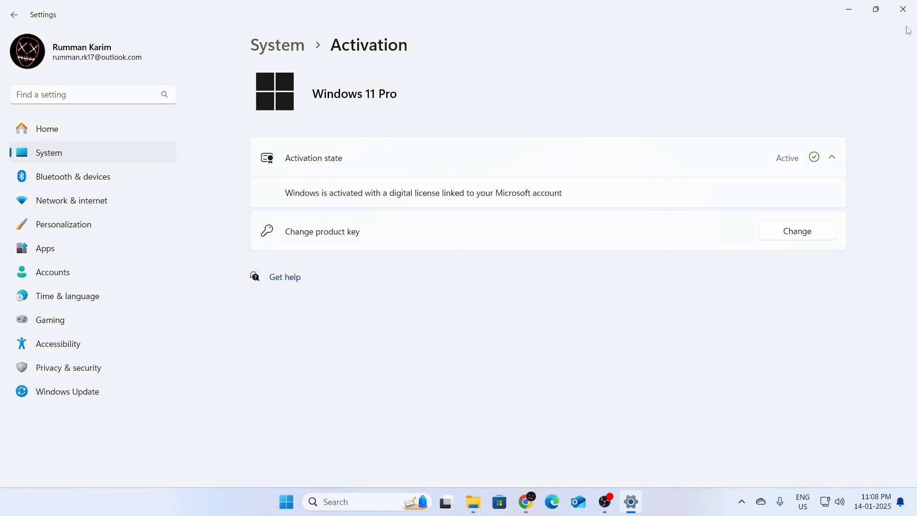
{"action": "left_click", "coordinate": [903, 10]}
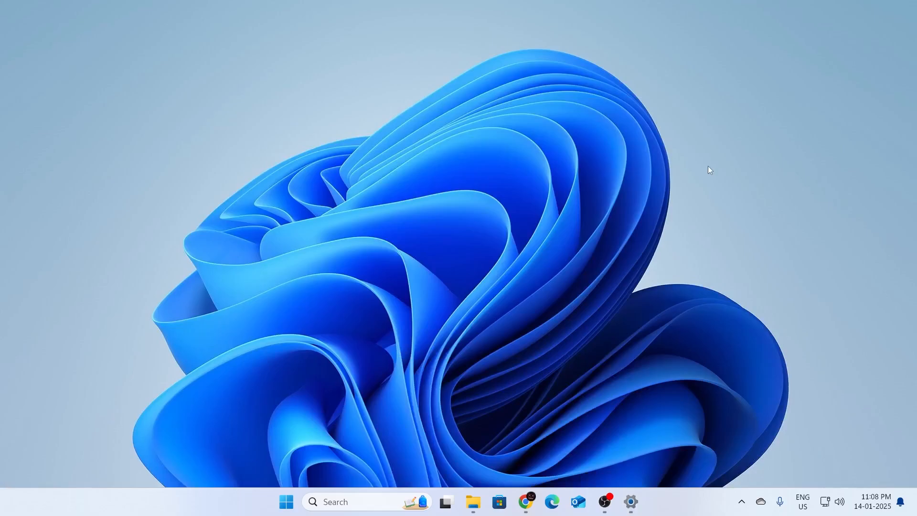